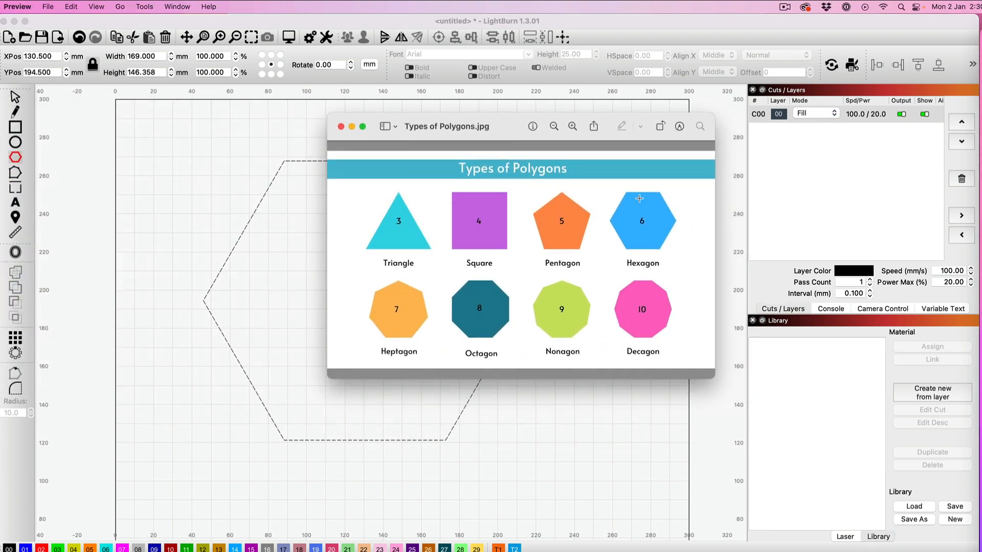
{"action": "mouse_move", "coordinate": [416, 248]}
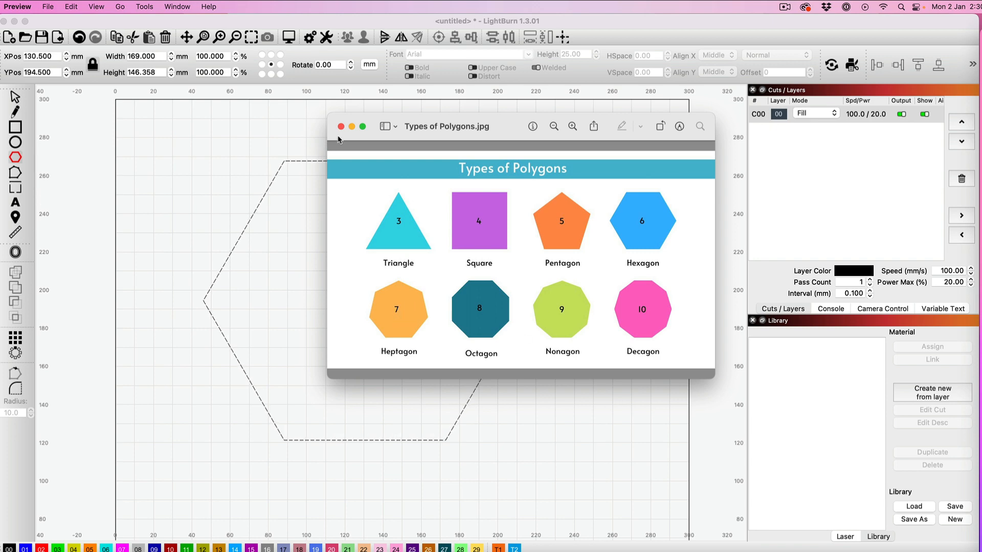
Dismiss the polygon reference image and enable the Shape Properties panel from the Window menu.
{"action": "left_click", "coordinate": [342, 127]}
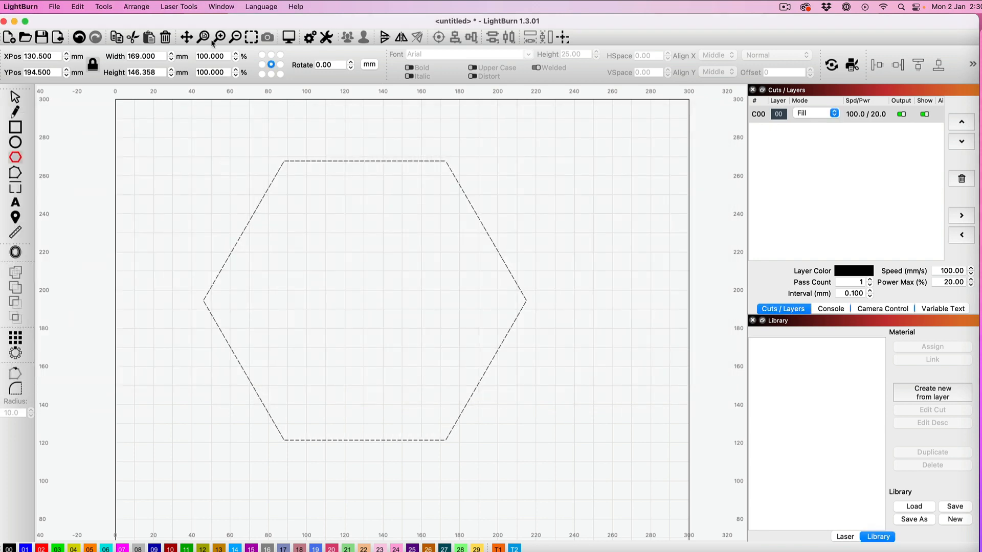
{"action": "left_click", "coordinate": [221, 7]}
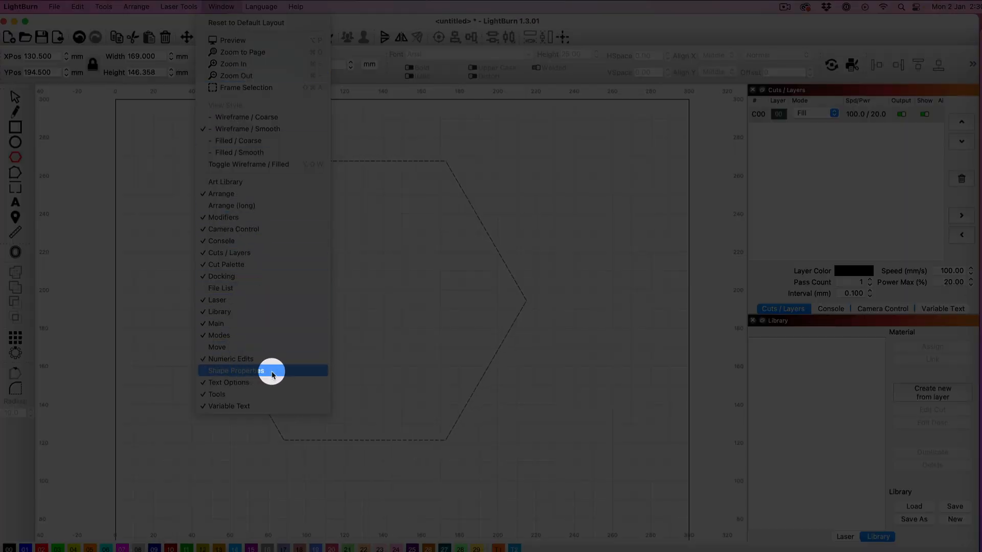
{"action": "left_click", "coordinate": [237, 370]}
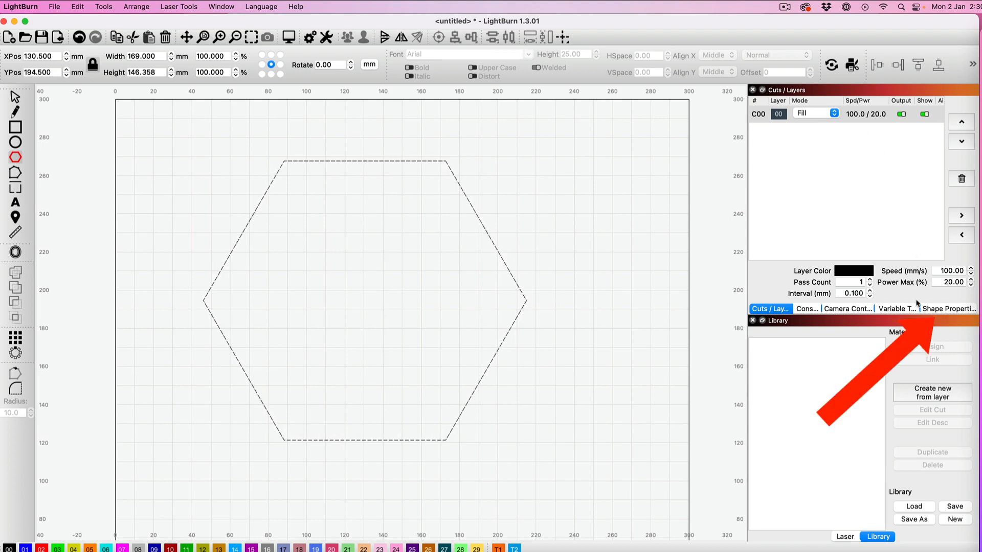
Bring up Shape Properties showing the hexagon at 169 by 169 with Sides 6.
{"action": "left_click", "coordinate": [948, 309]}
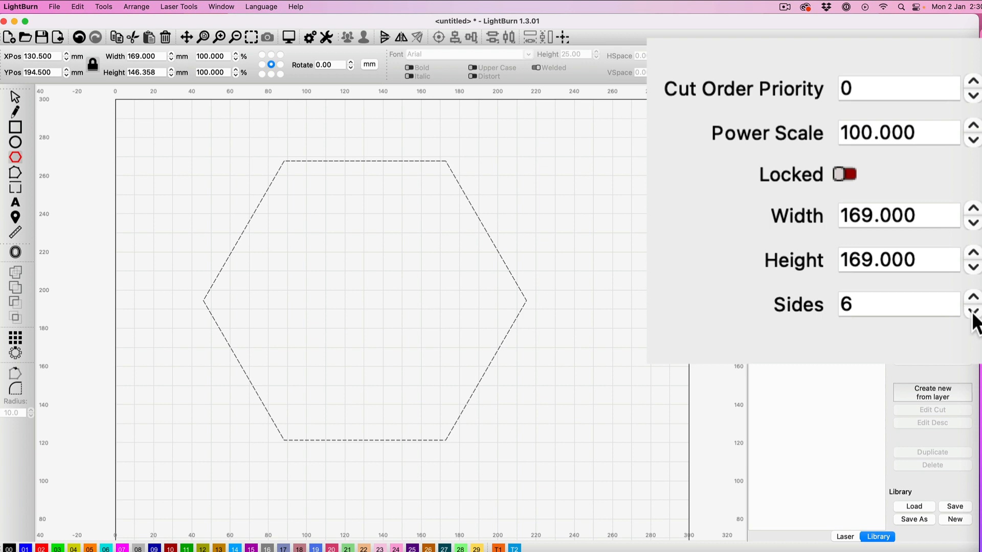
Reduce the hexagon's Sides value down to 3, making it a triangle.
{"action": "left_click", "coordinate": [972, 310]}
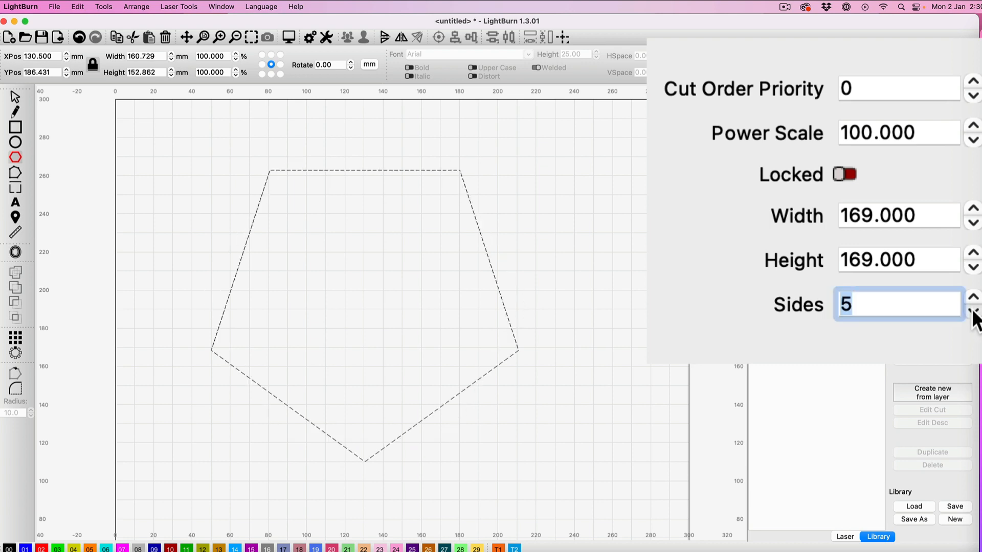
{"action": "left_click", "coordinate": [972, 311]}
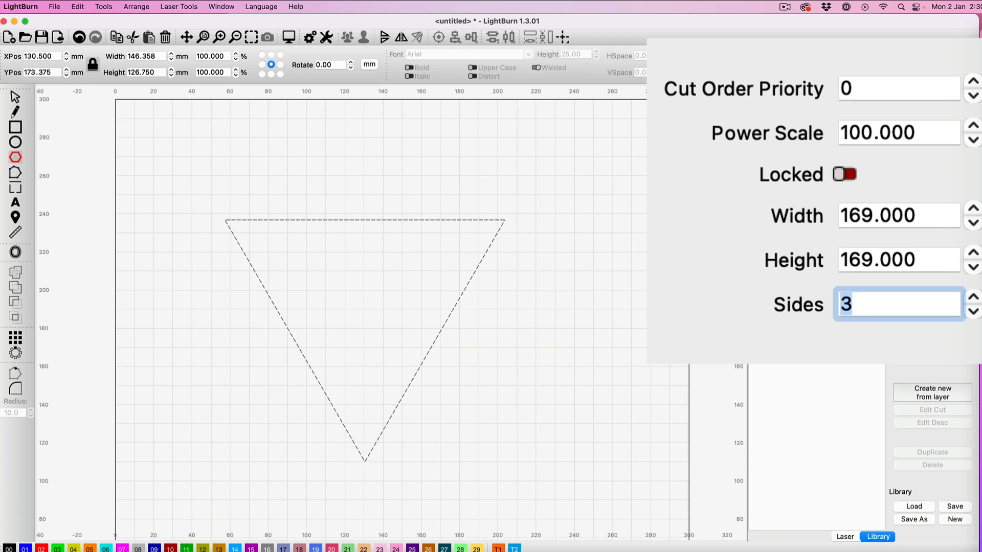
Step the Sides value up one at a time from 3 to 10, ending with a decagon.
{"action": "left_click", "coordinate": [973, 298]}
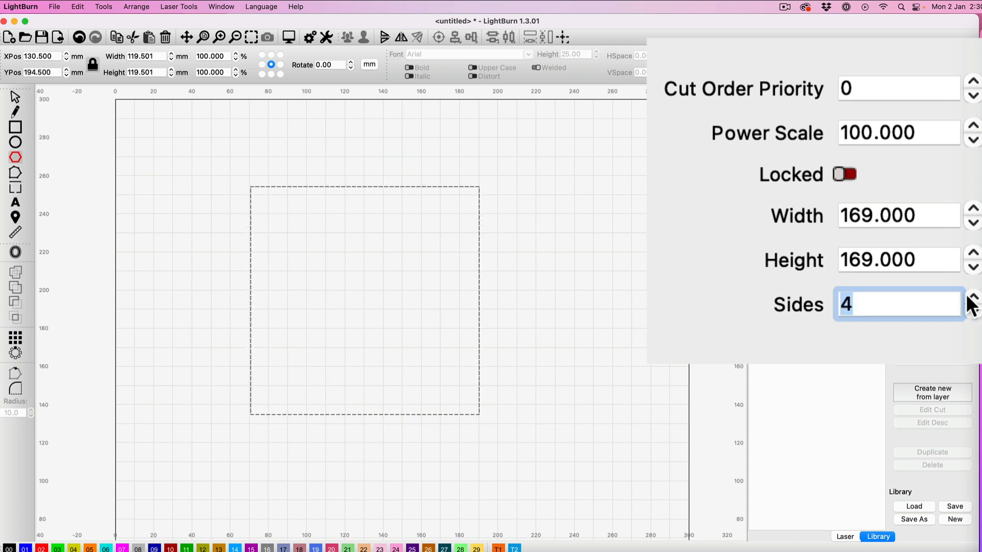
{"action": "left_click", "coordinate": [973, 298]}
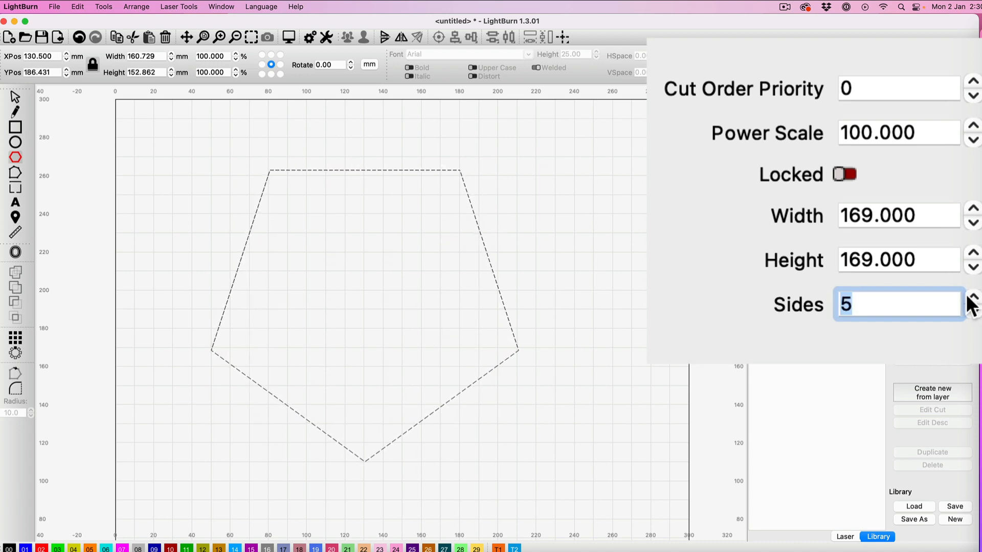
{"action": "left_click", "coordinate": [972, 299]}
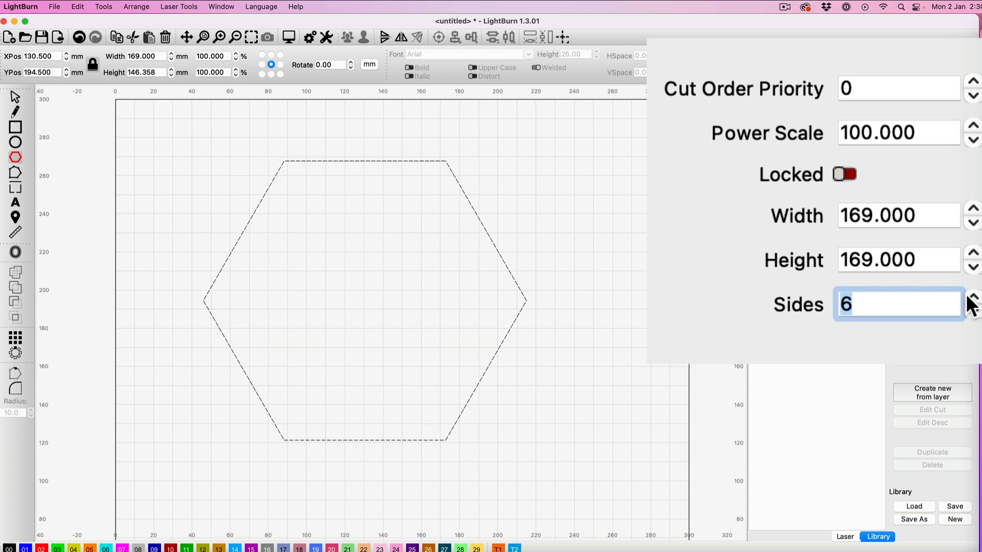
{"action": "left_click", "coordinate": [972, 299]}
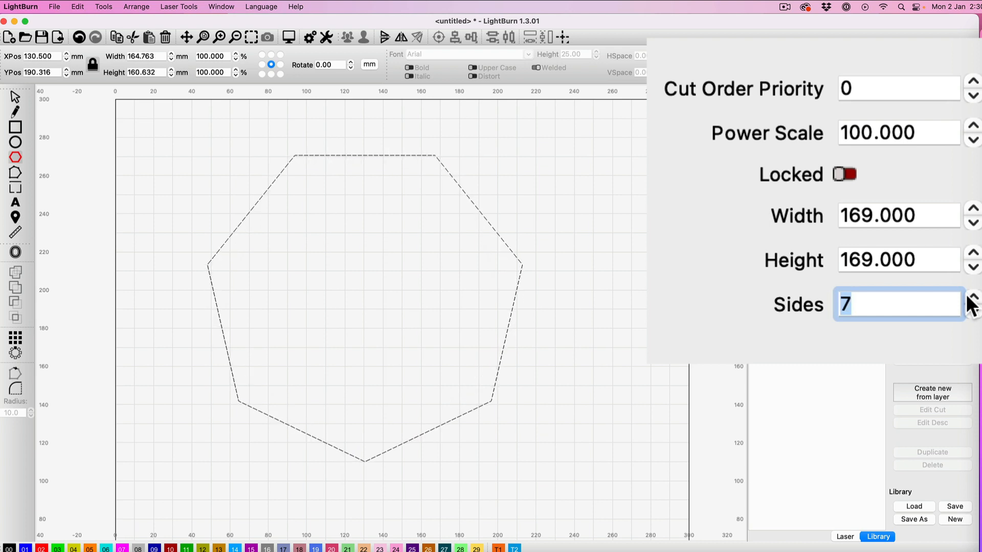
{"action": "left_click", "coordinate": [971, 299]}
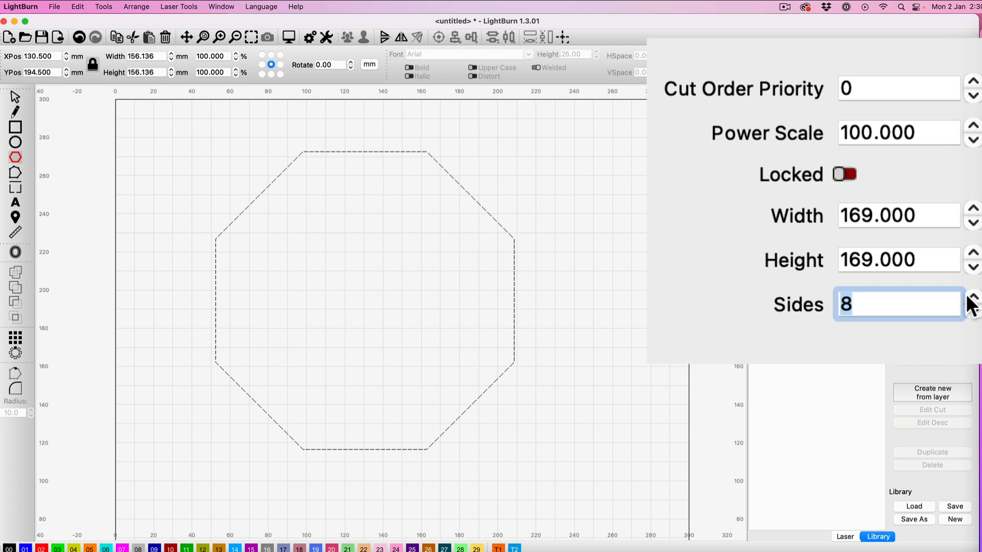
{"action": "left_click", "coordinate": [973, 298]}
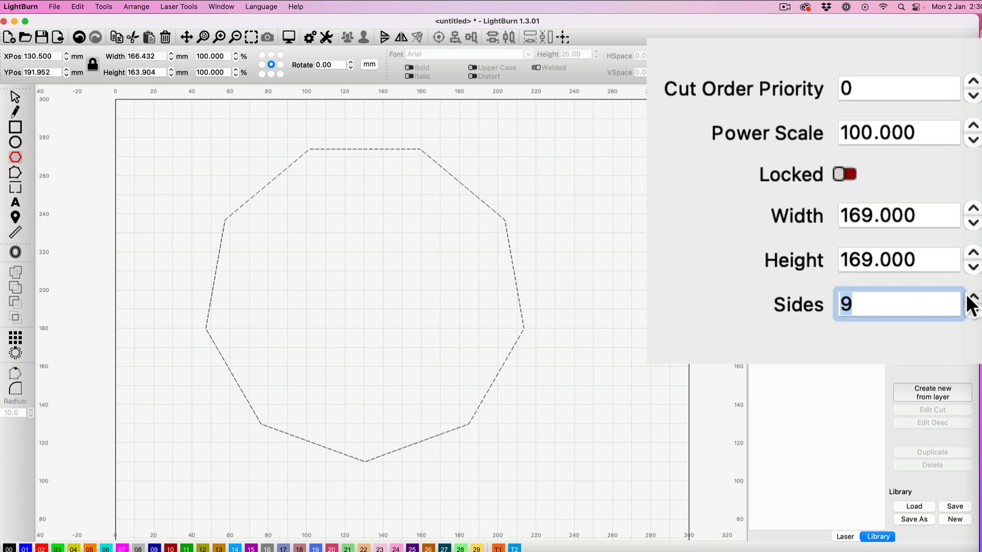
{"action": "left_click", "coordinate": [972, 299]}
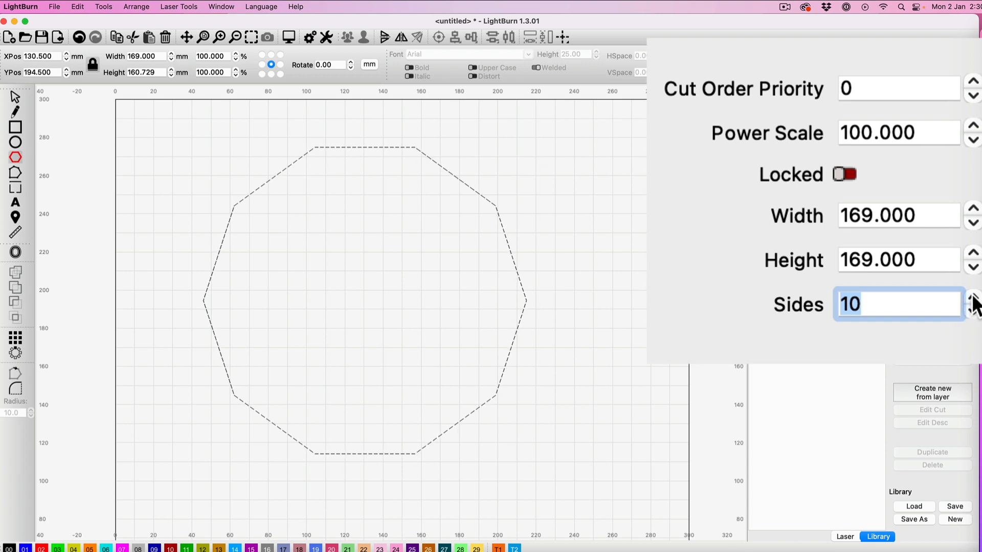
Raise the polygon's Sides value to 40 so it appears nearly circular.
{"action": "left_click", "coordinate": [973, 300]}
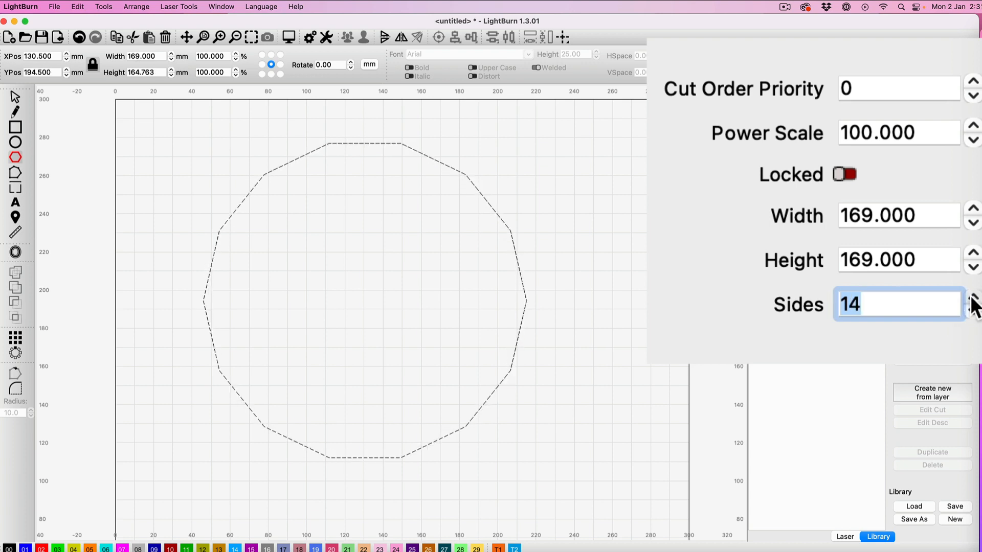
{"action": "left_click", "coordinate": [972, 300]}
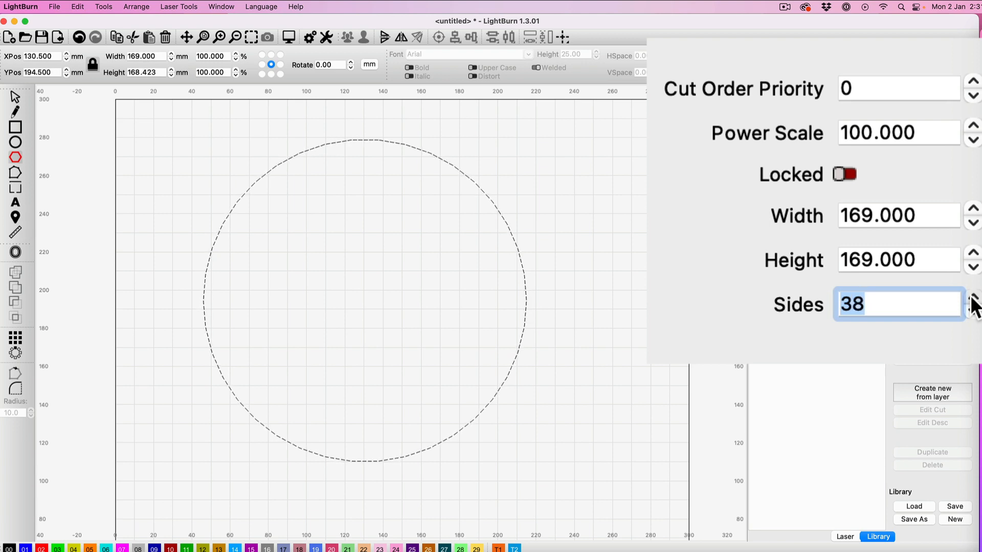
{"action": "left_click", "coordinate": [971, 300]}
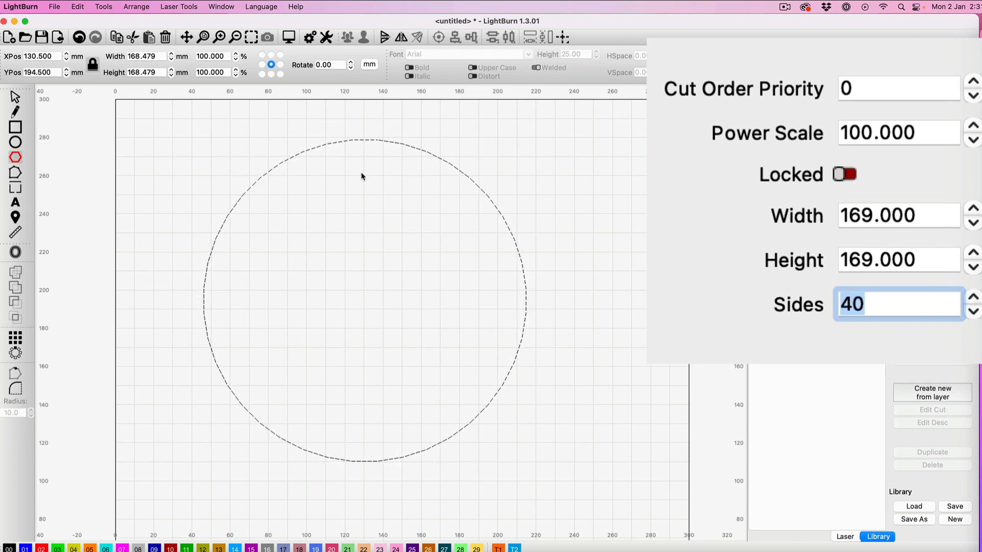
{"action": "mouse_move", "coordinate": [270, 164]}
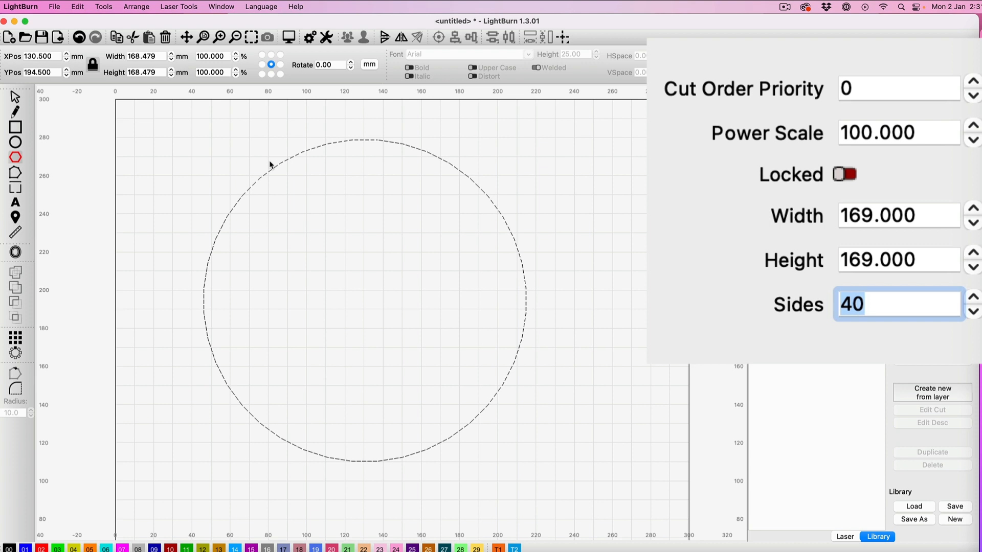
{"action": "mouse_move", "coordinate": [613, 235]}
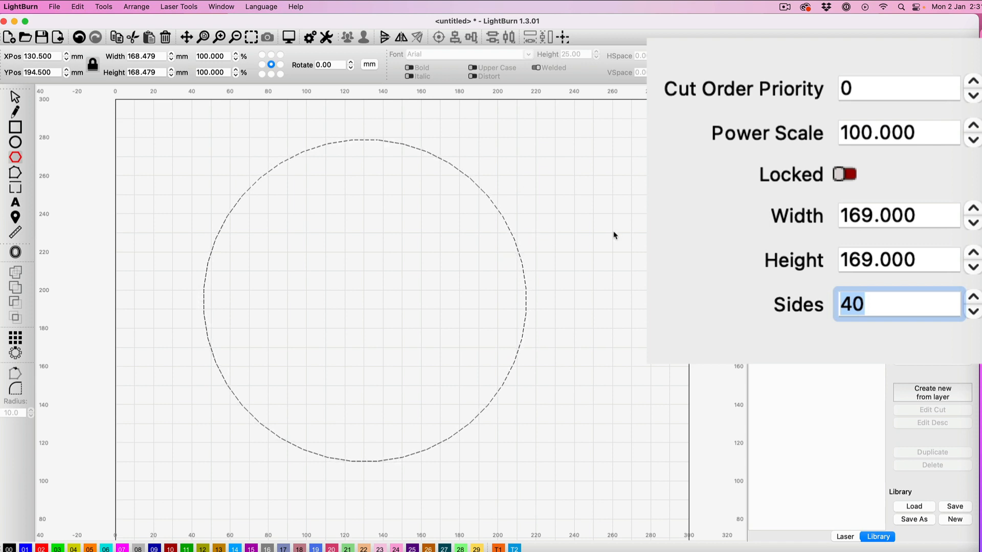